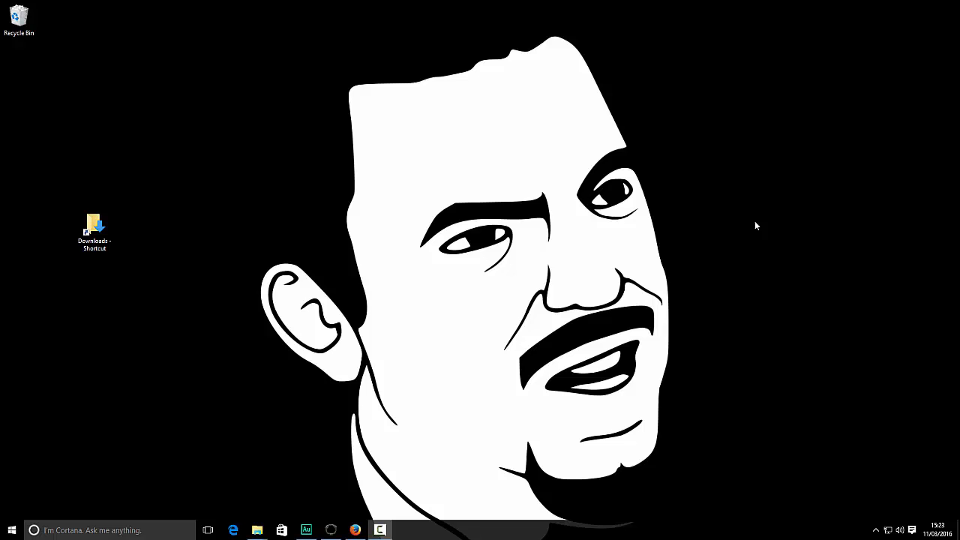
pyautogui.moveTo(566, 219)
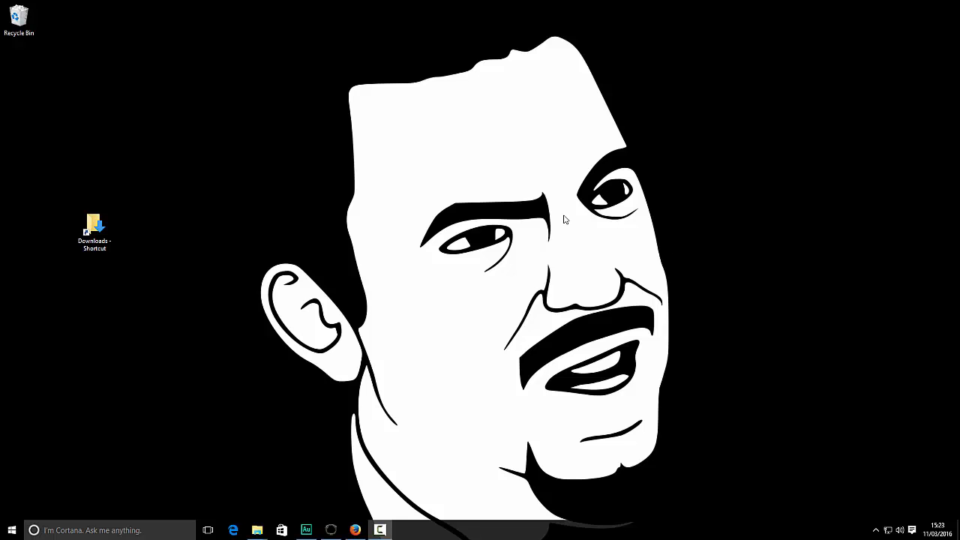
pyautogui.moveTo(563, 219)
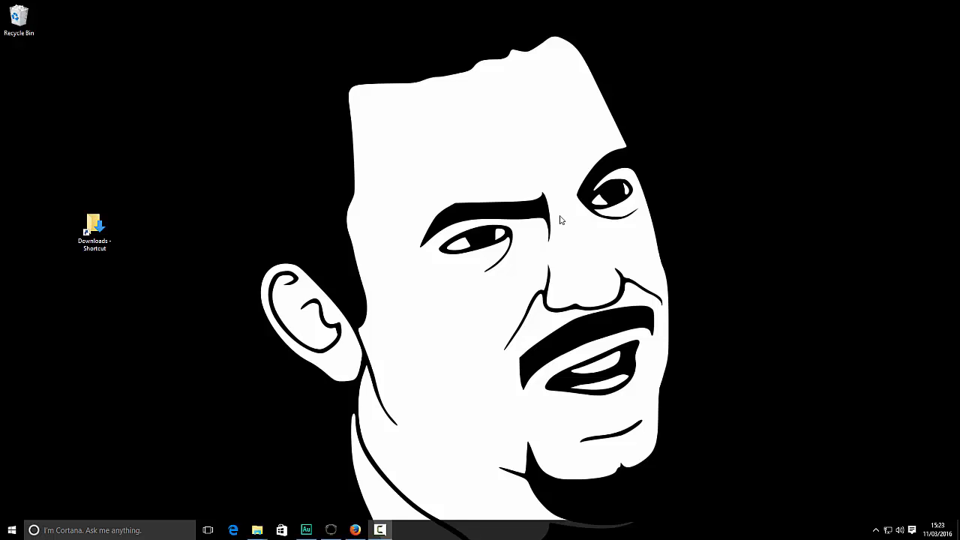
pyautogui.moveTo(726, 303)
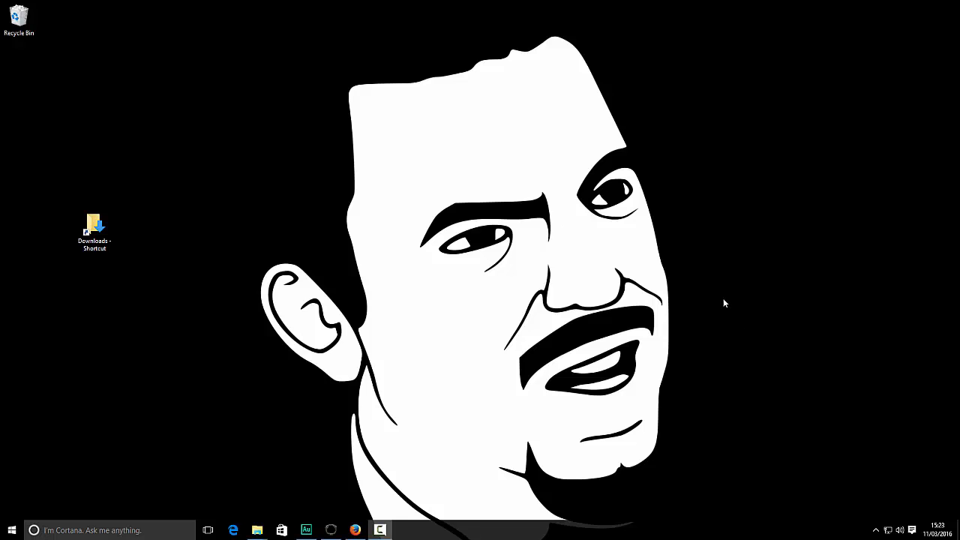
pyautogui.moveTo(684, 292)
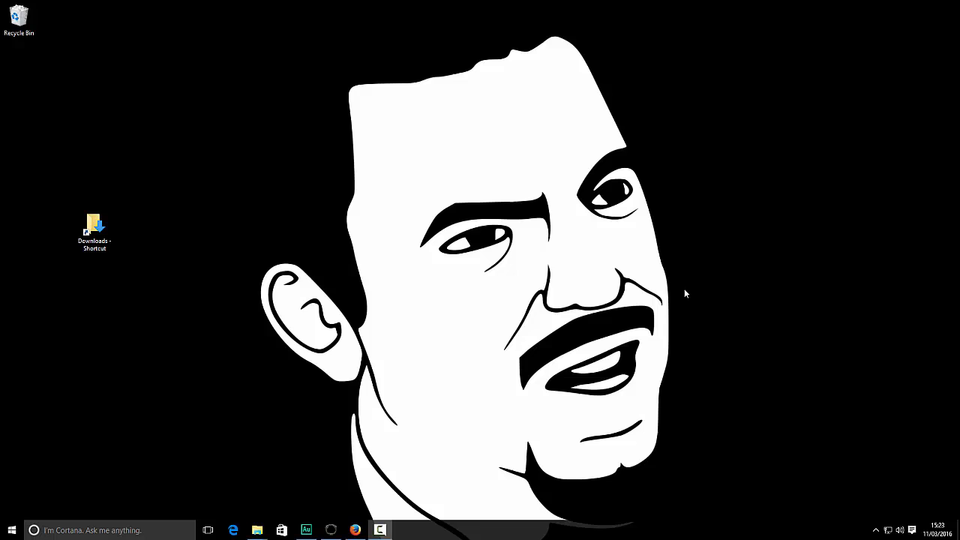
pyautogui.moveTo(615, 309)
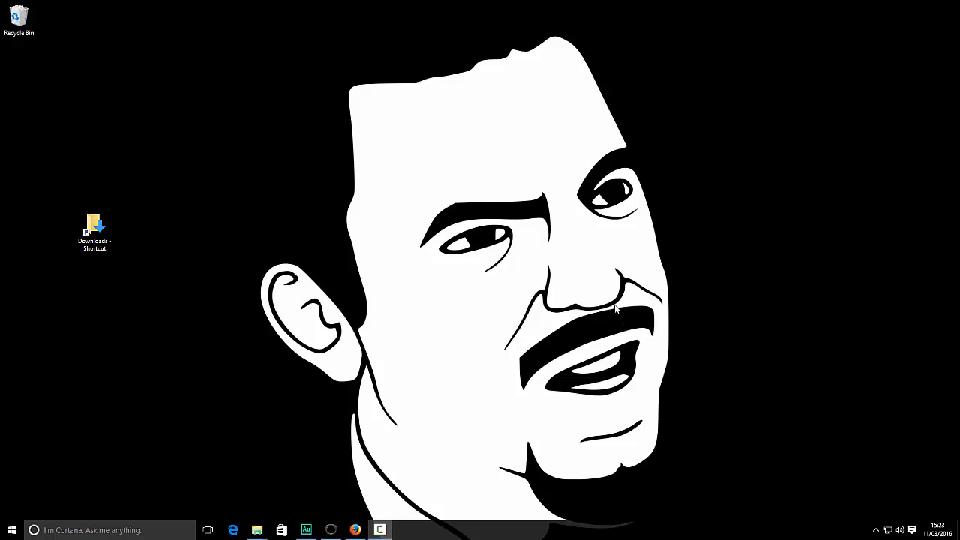
pyautogui.moveTo(612, 324)
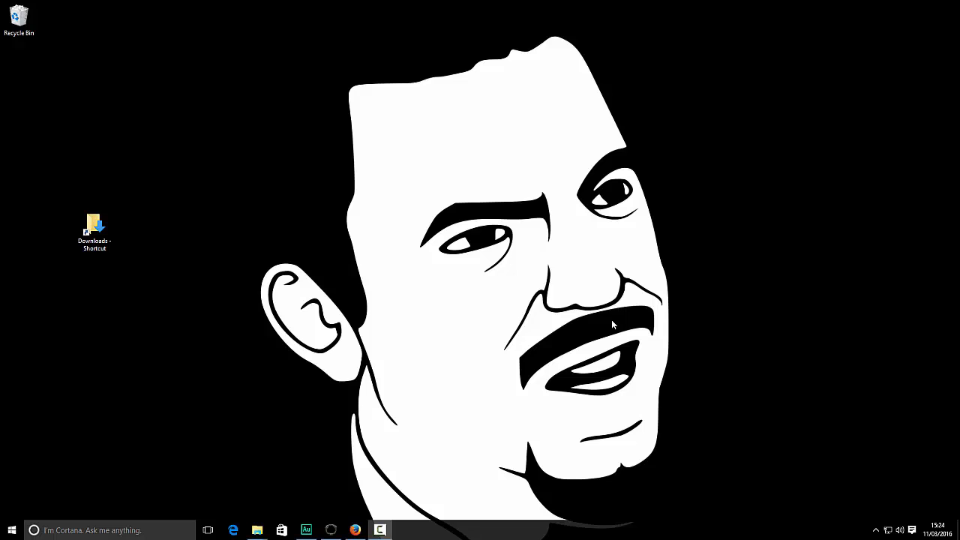
pyautogui.moveTo(593, 311)
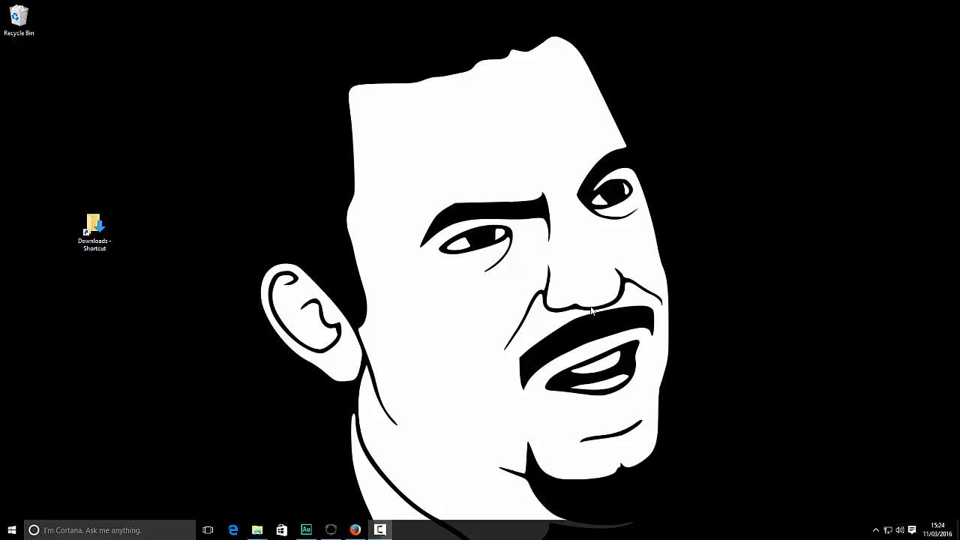
pyautogui.moveTo(591, 316)
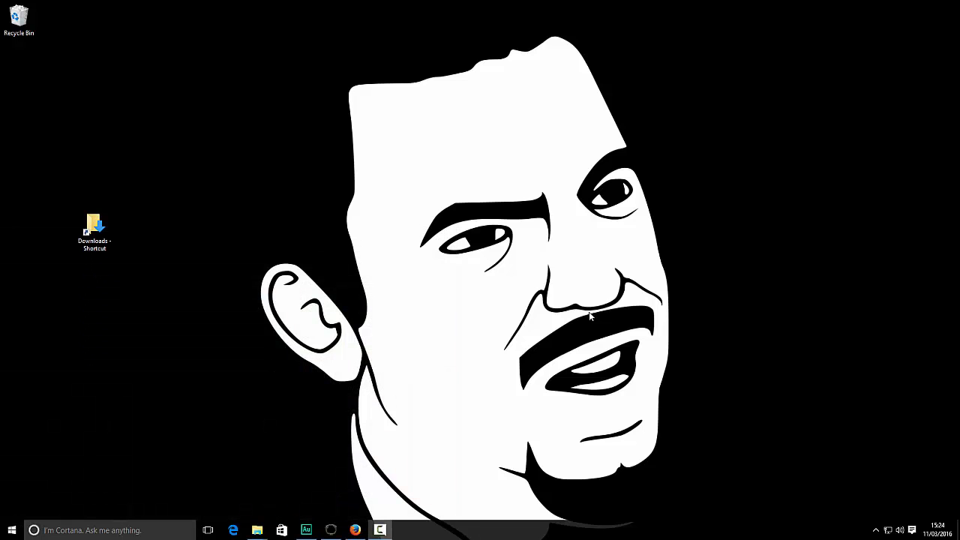
pyautogui.moveTo(591, 339)
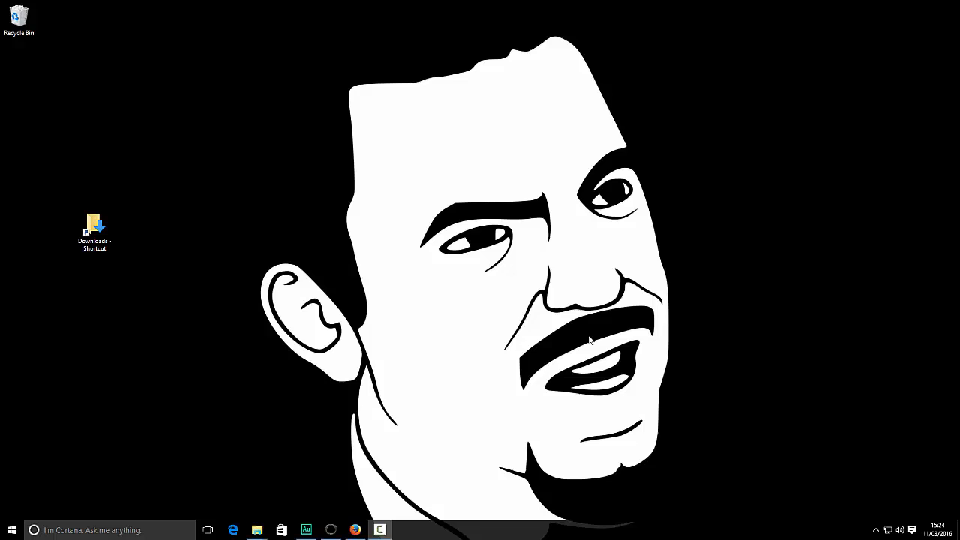
pyautogui.moveTo(850, 518)
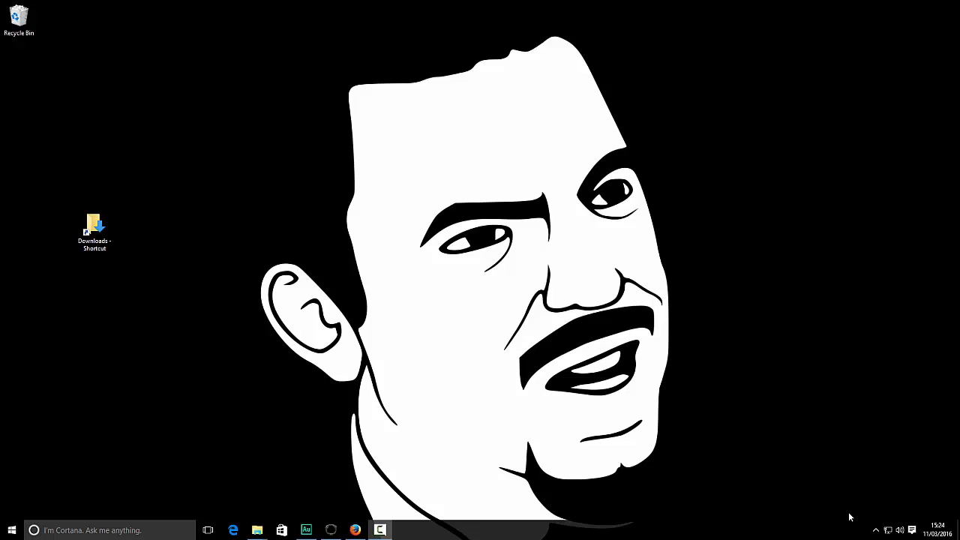
# Step: Briefly check and close SteelSeries Engine 3 from the hidden background apps
pyautogui.click(876, 531)
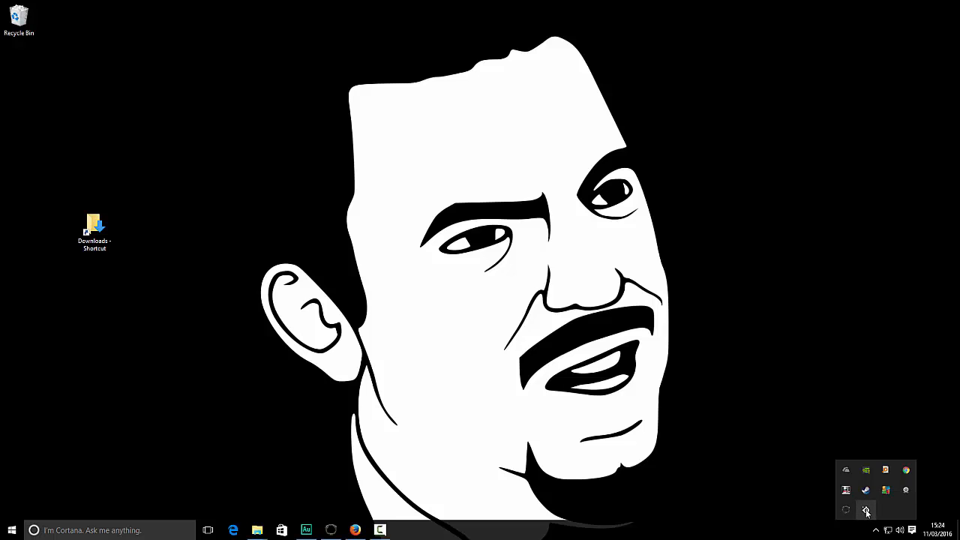
pyautogui.click(867, 510)
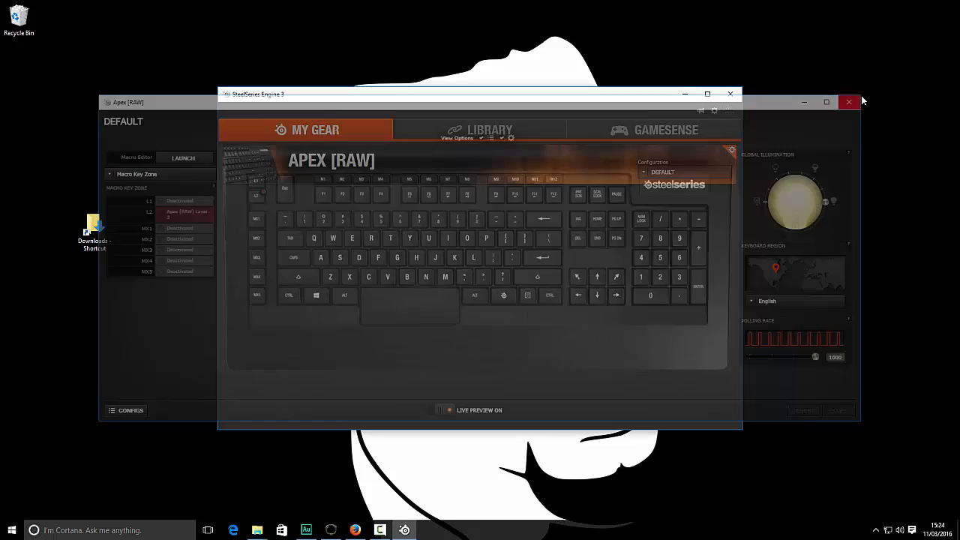
pyautogui.click(849, 102)
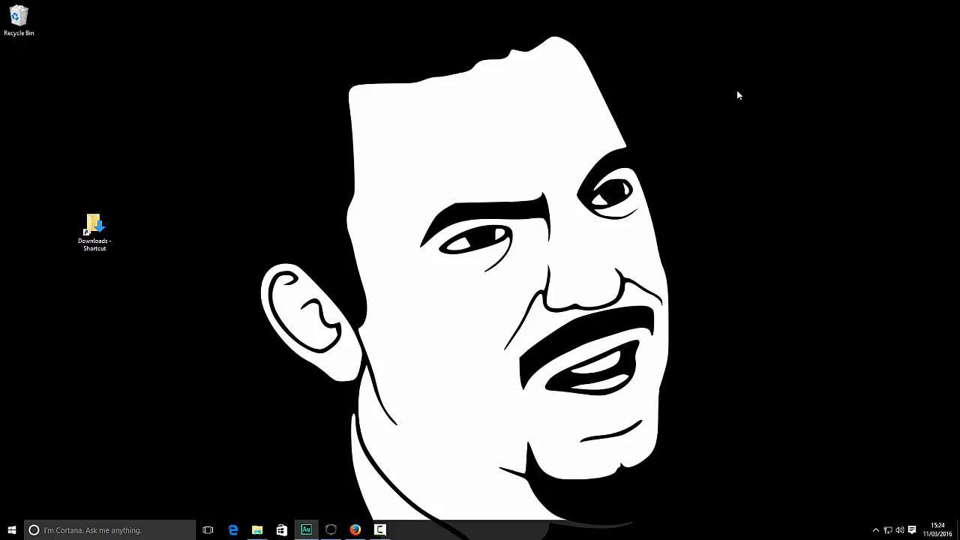
pyautogui.moveTo(715, 321)
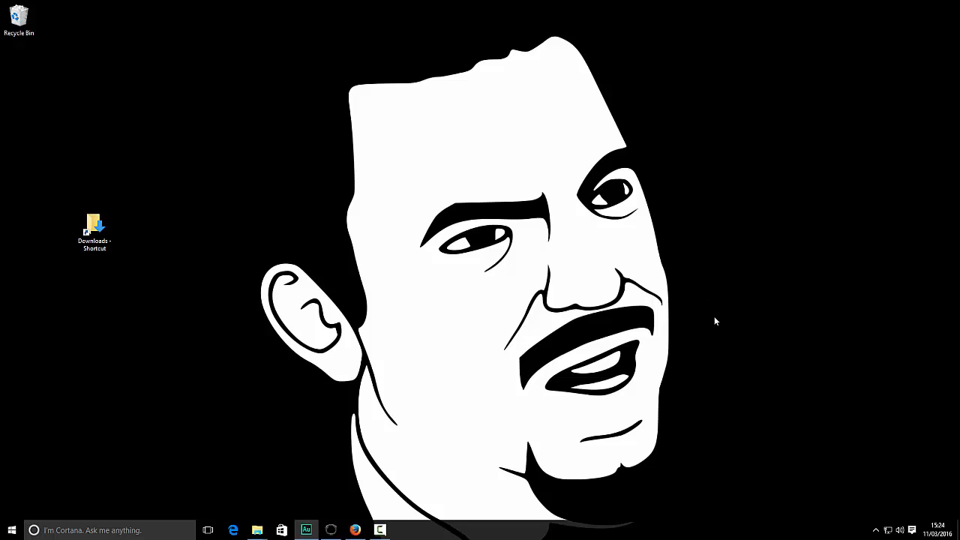
# Step: Search 'power' to reach Power Options and edit the Balanced plan's settings
pyautogui.write('po')
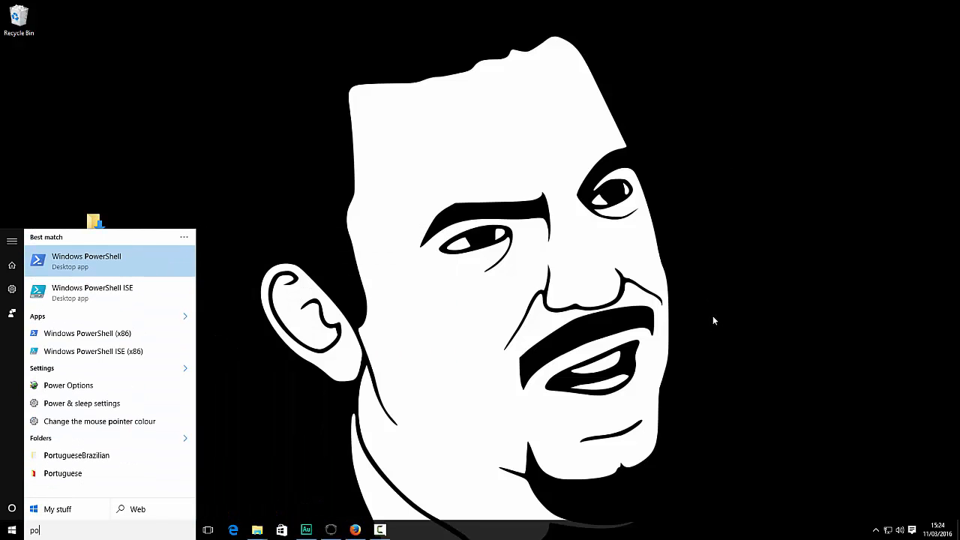
pyautogui.write('wer')
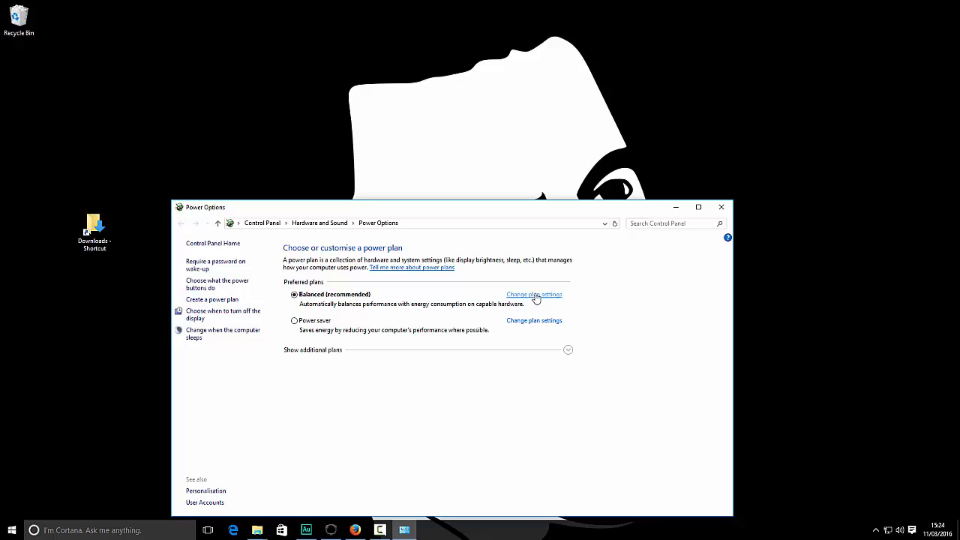
pyautogui.click(534, 294)
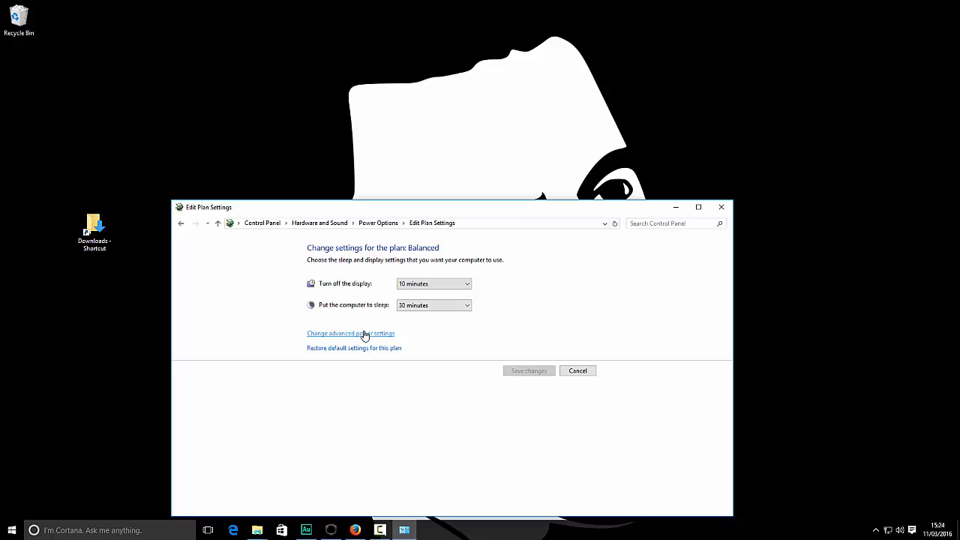
# Step: Set USB selective suspend to Disabled in the Balanced plan's advanced settings and close the window
pyautogui.click(351, 333)
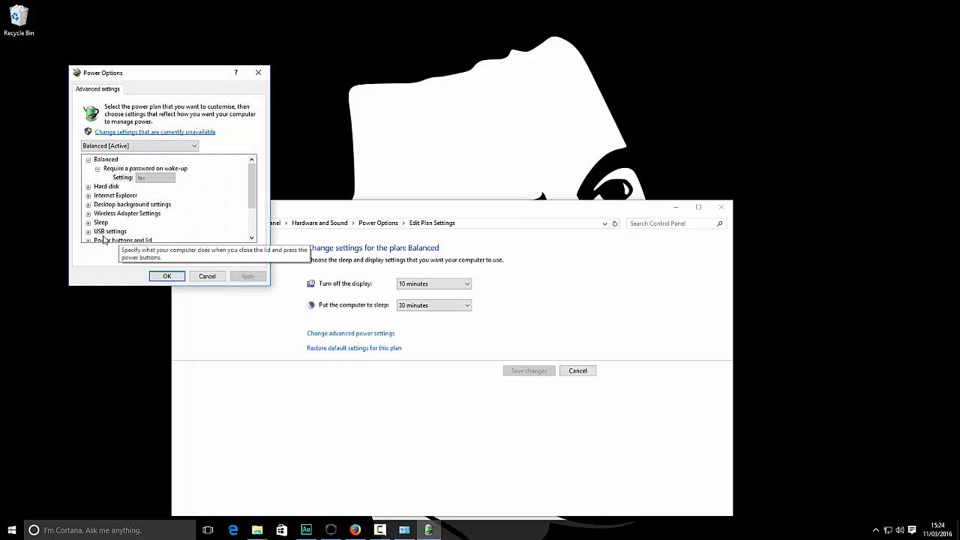
pyautogui.click(111, 231)
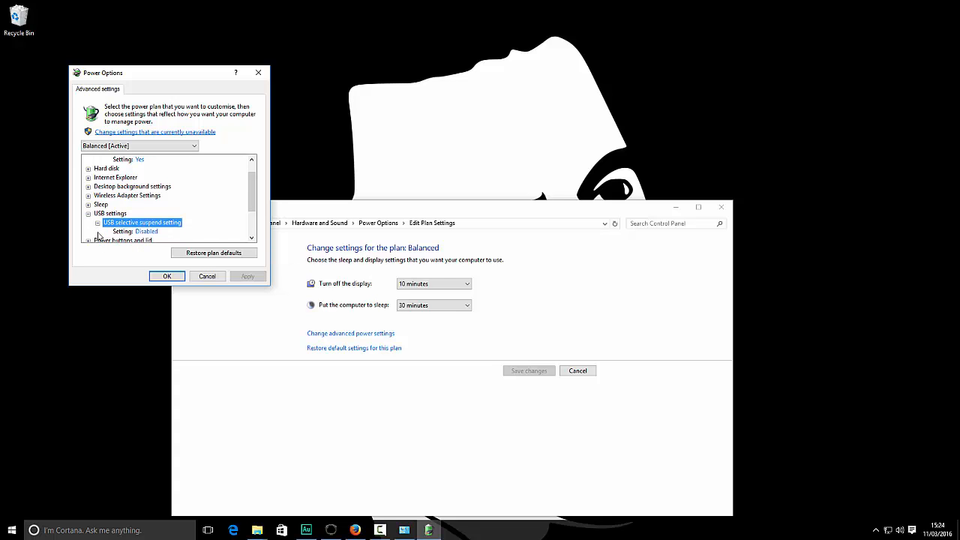
pyautogui.moveTo(132, 234)
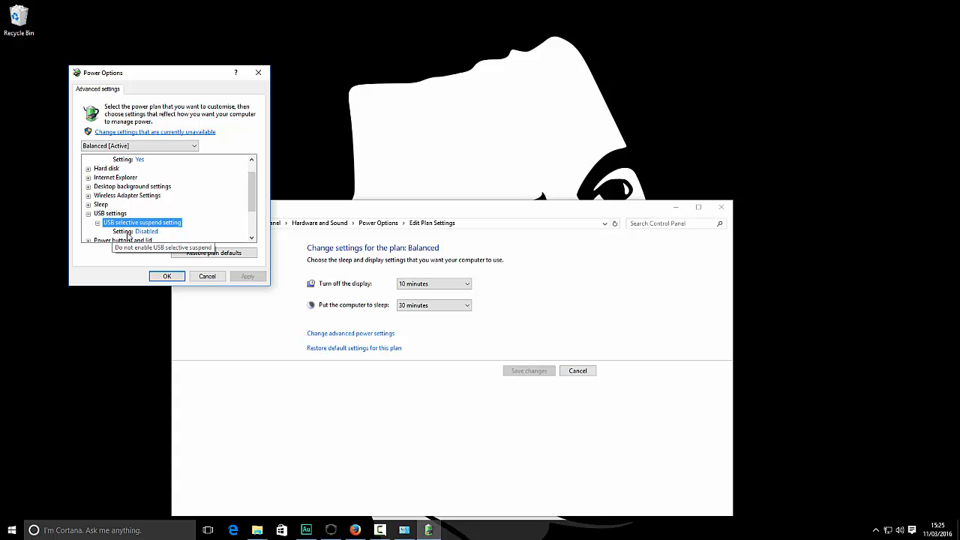
pyautogui.moveTo(159, 237)
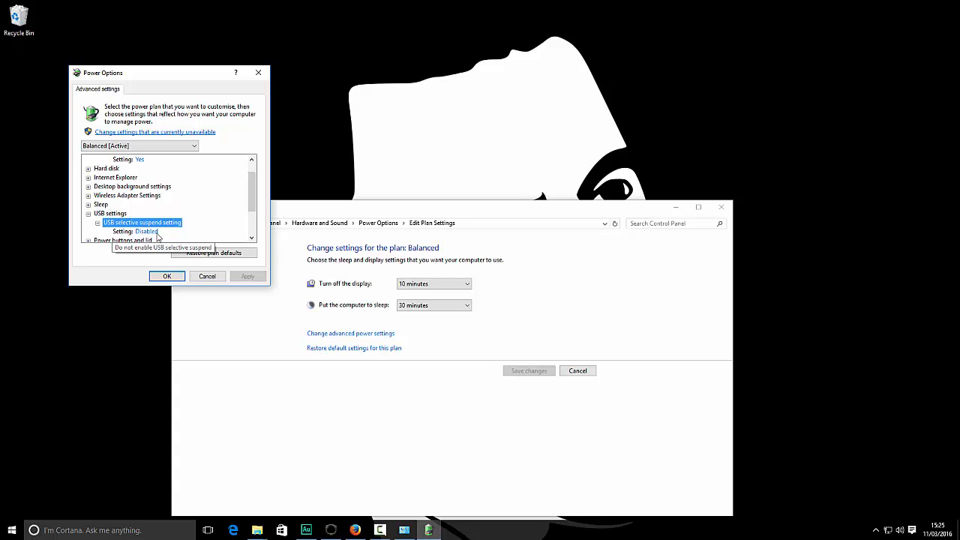
pyautogui.click(147, 231)
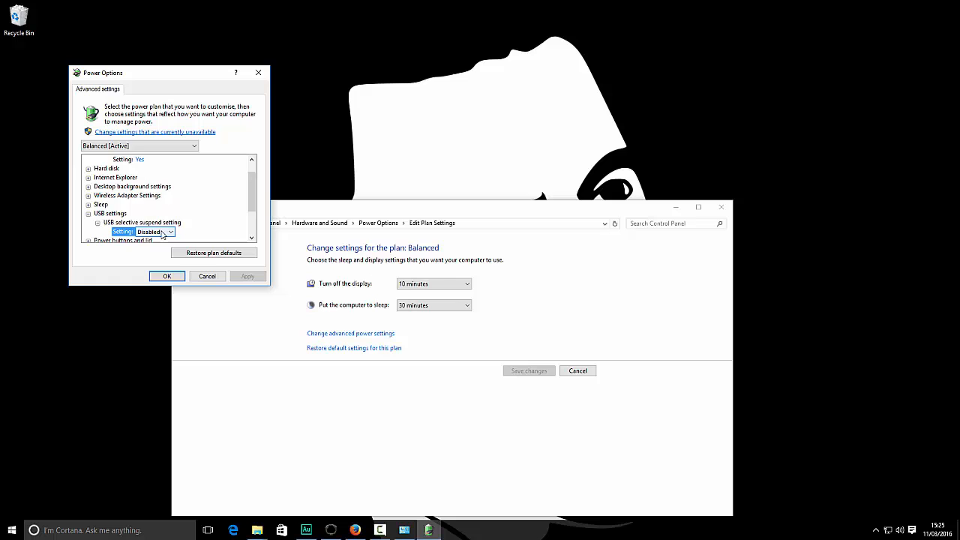
pyautogui.moveTo(159, 243)
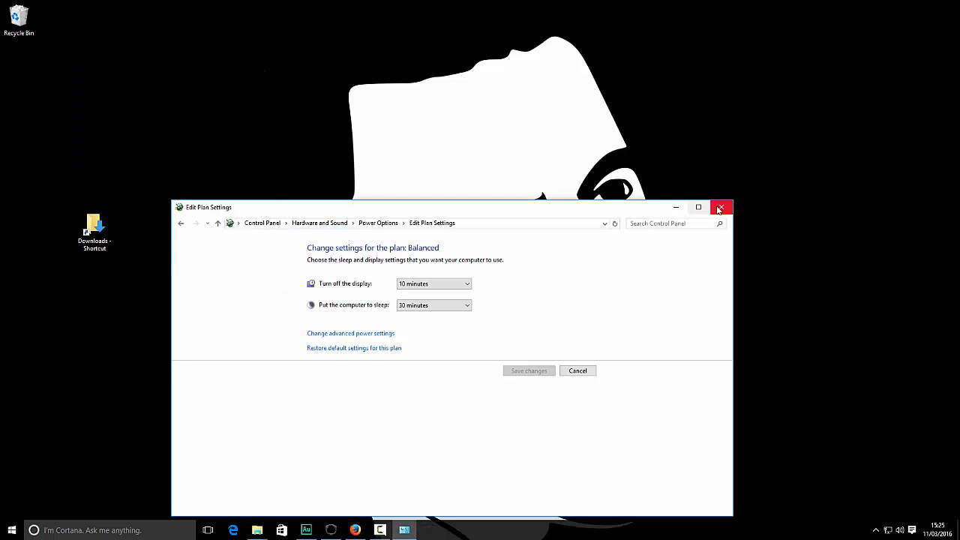
pyautogui.click(720, 207)
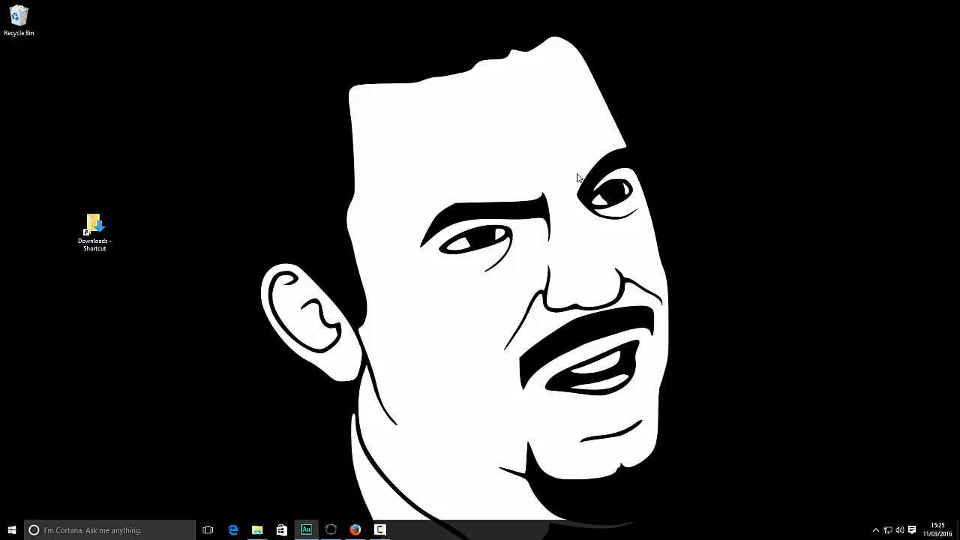